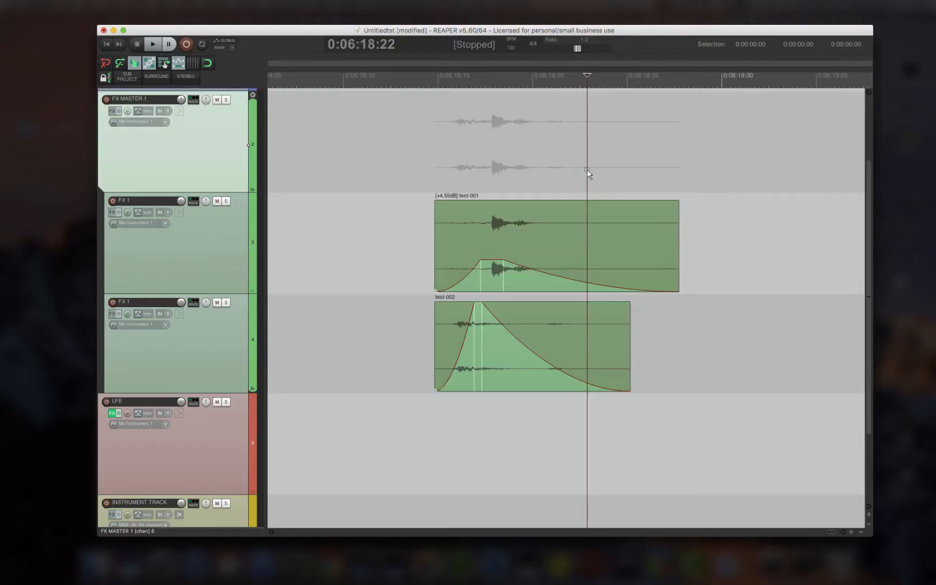
mouse_move(456, 153)
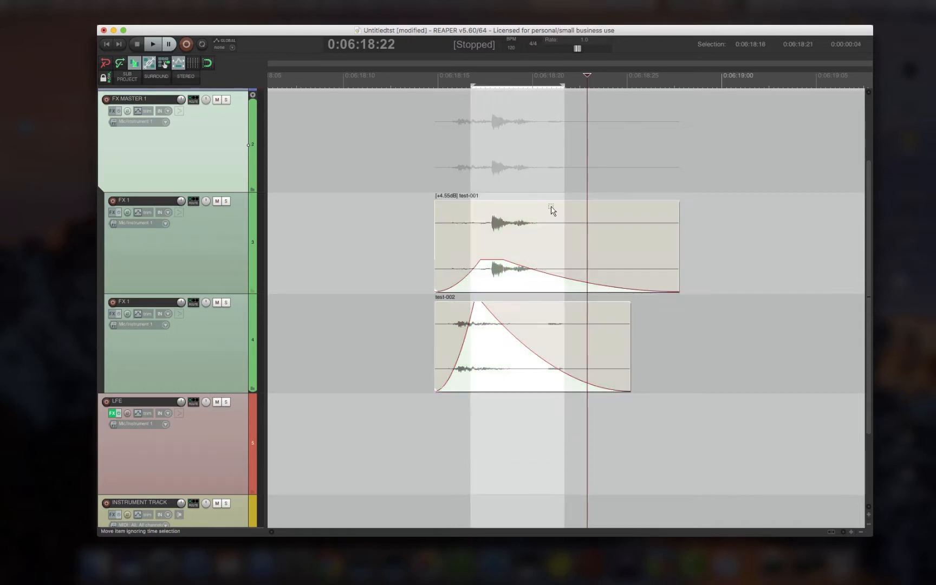
mouse_move(465, 100)
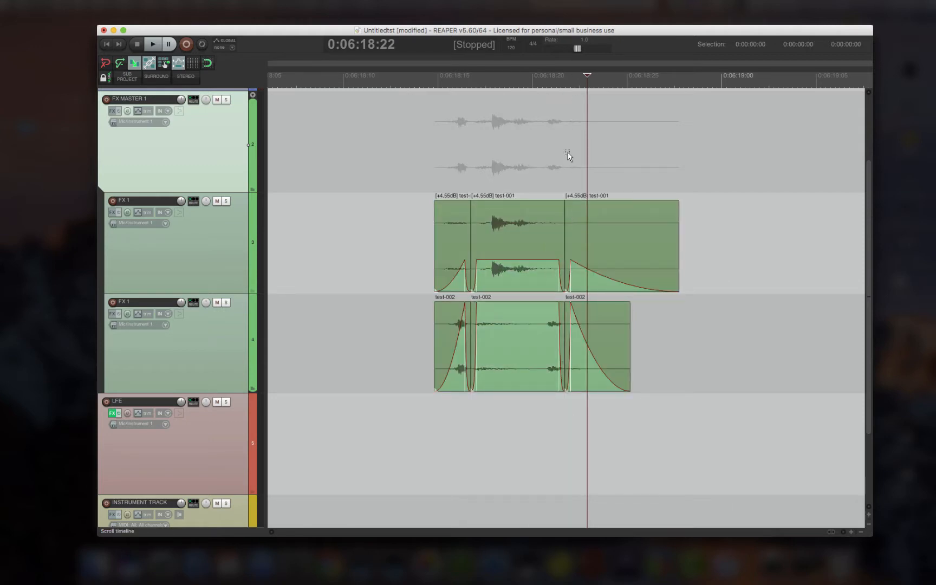
mouse_move(568, 175)
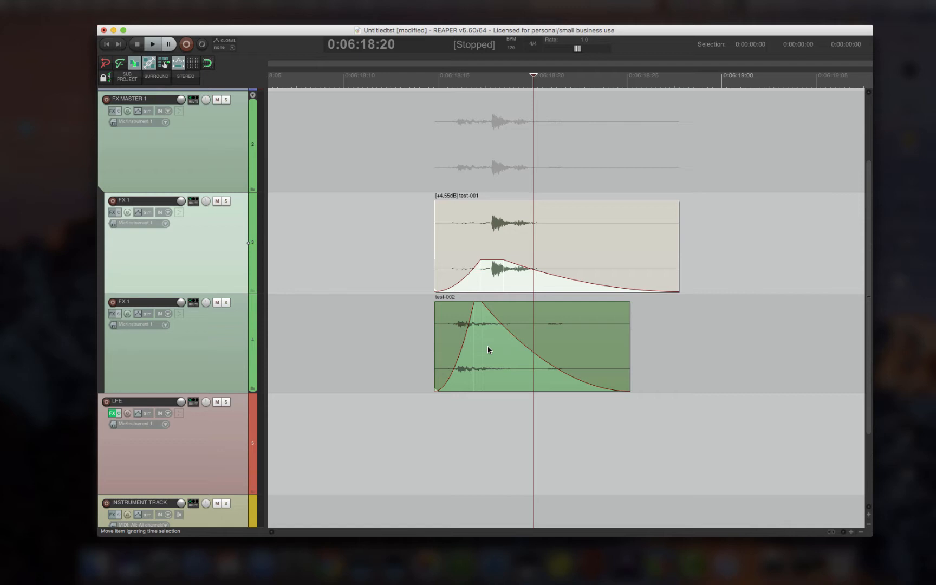
mouse_move(582, 338)
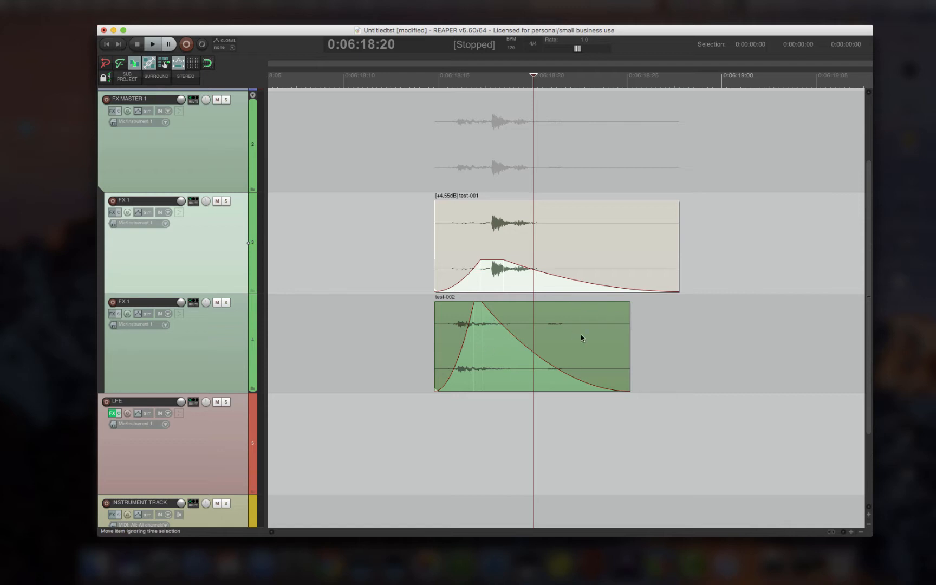
mouse_move(531, 193)
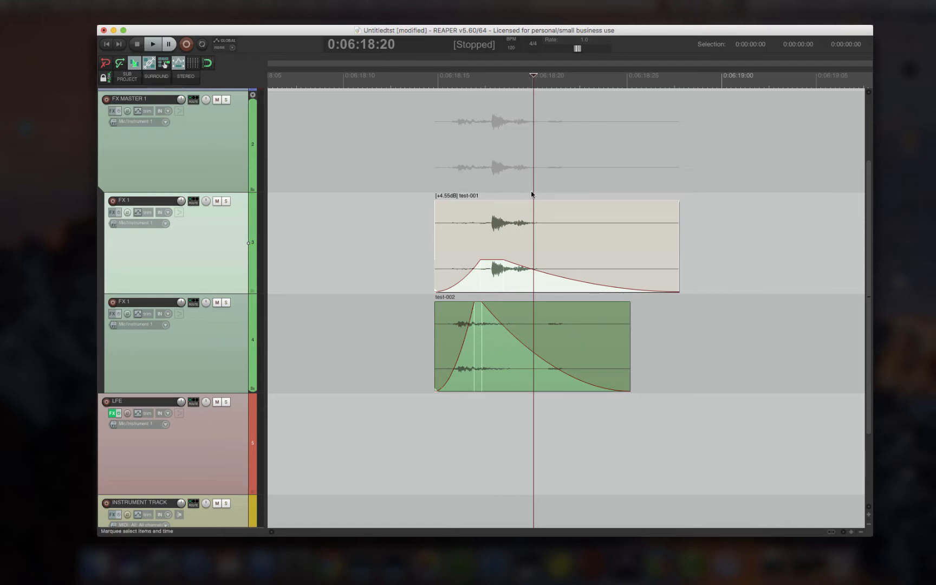